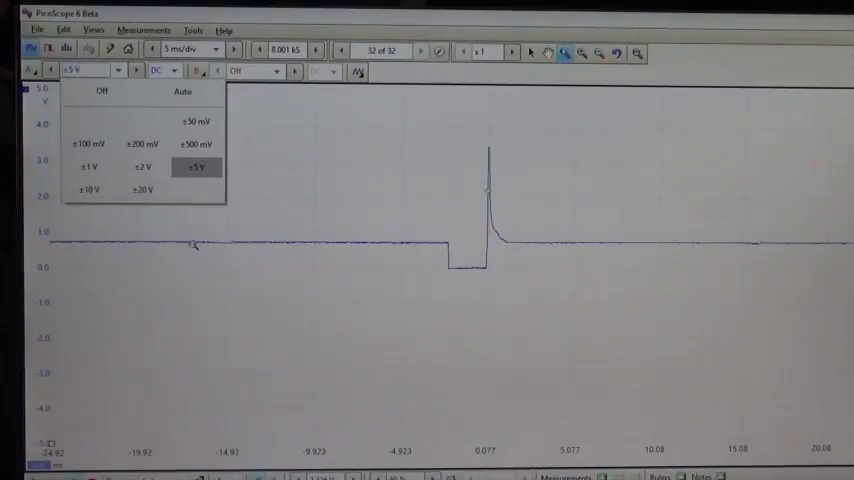
- Keep channel A on the ±5 V input range
left_click(197, 167)
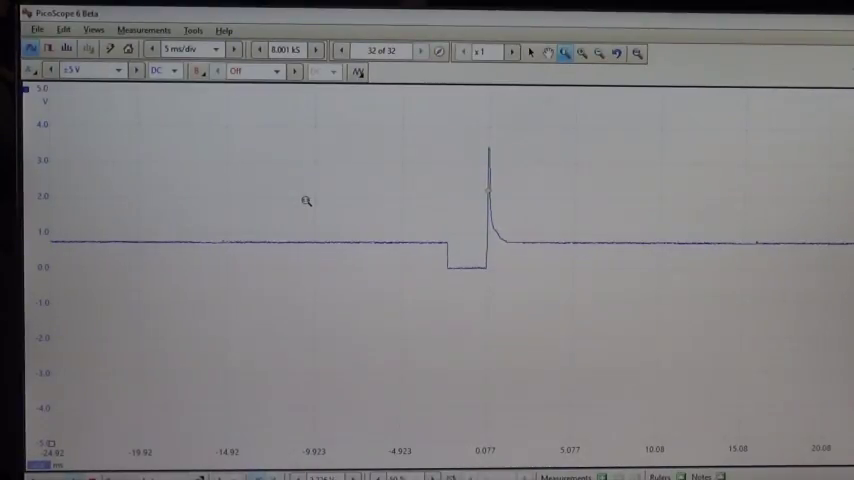
mouse_move(346, 201)
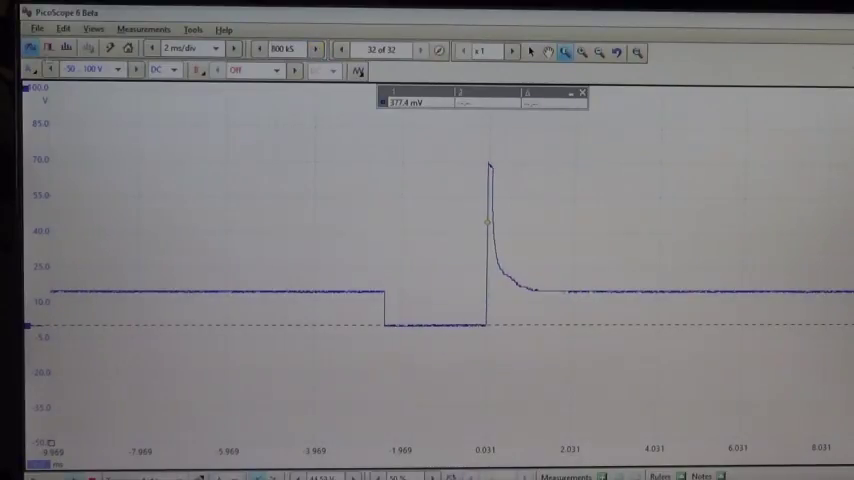
- Open the Custom Probes dialog from the Tools menu
left_click(33, 70)
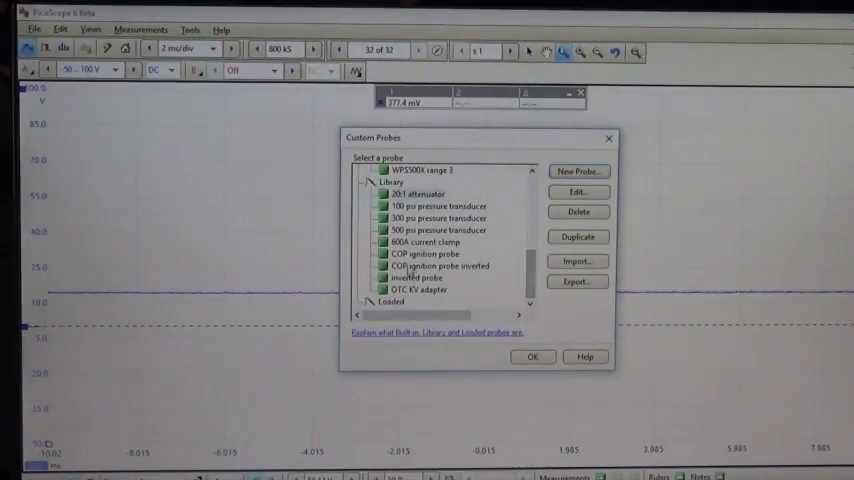
- Edit the 20:1 attenuator, step through two wizard pages, then leave the wizard
left_click(417, 194)
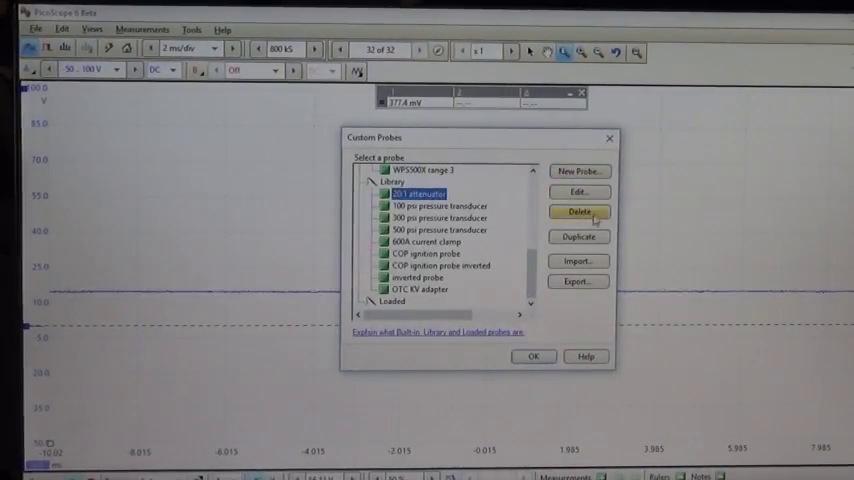
left_click(578, 191)
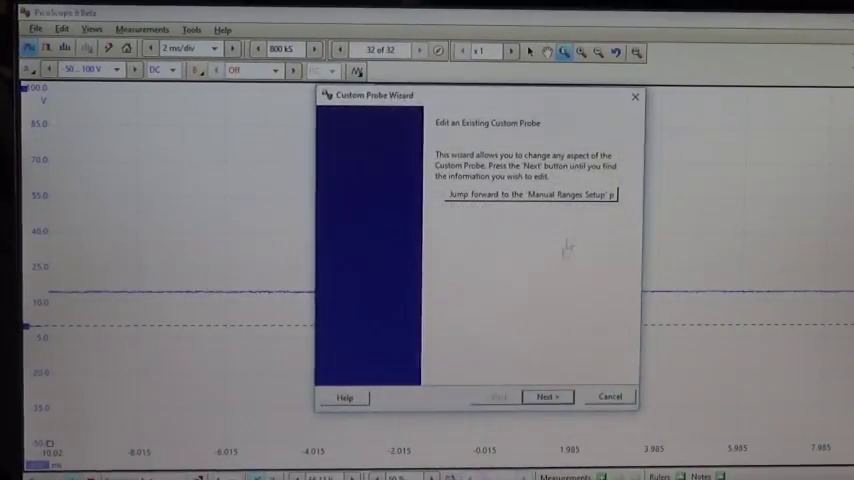
left_click(547, 396)
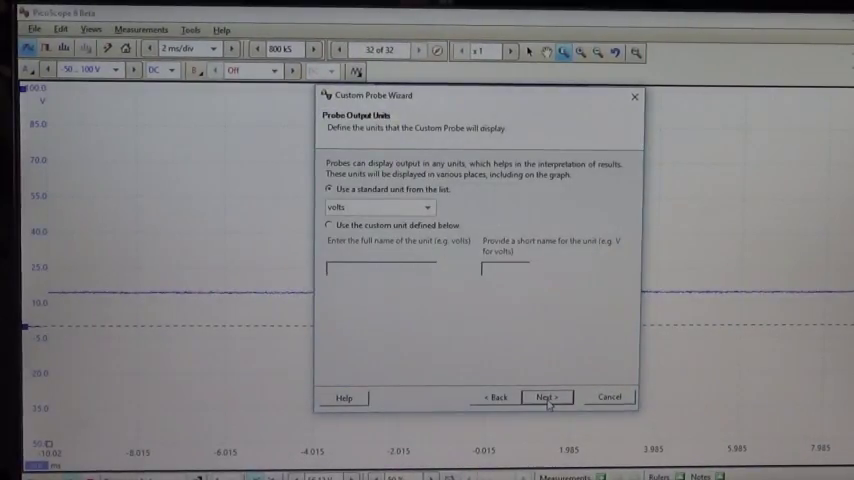
left_click(548, 396)
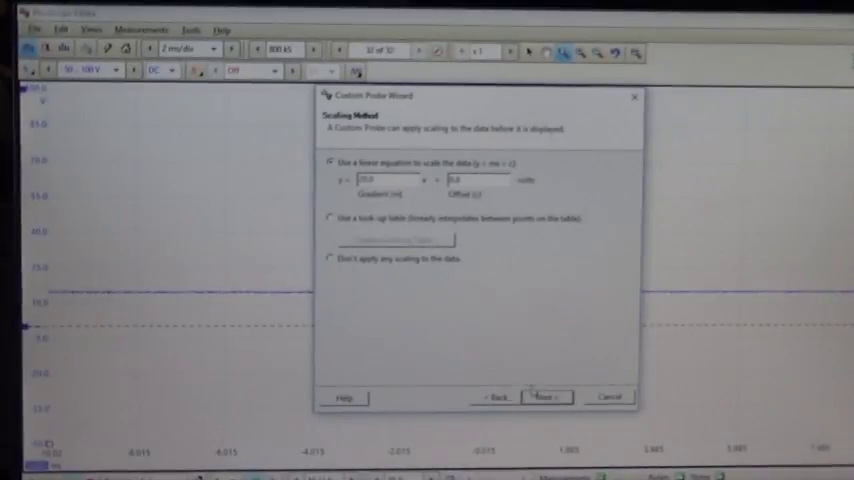
left_click(542, 396)
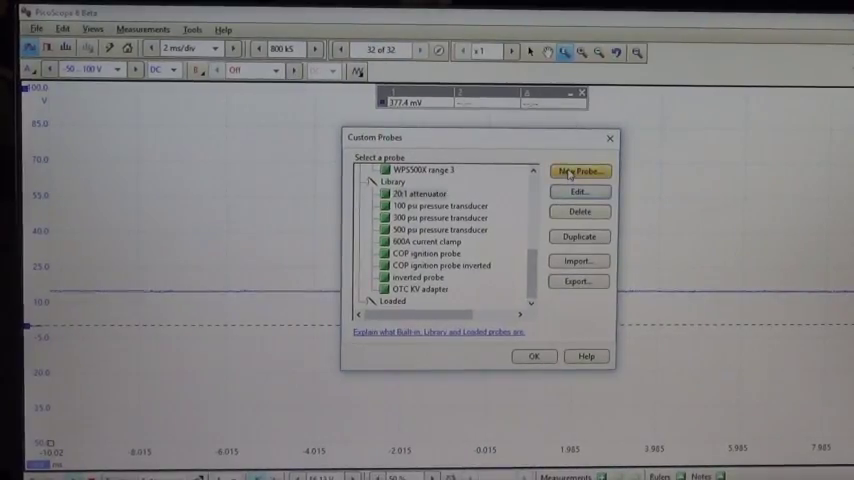
- Reselect the 20:1 attenuator probe and start editing it again
left_click(579, 171)
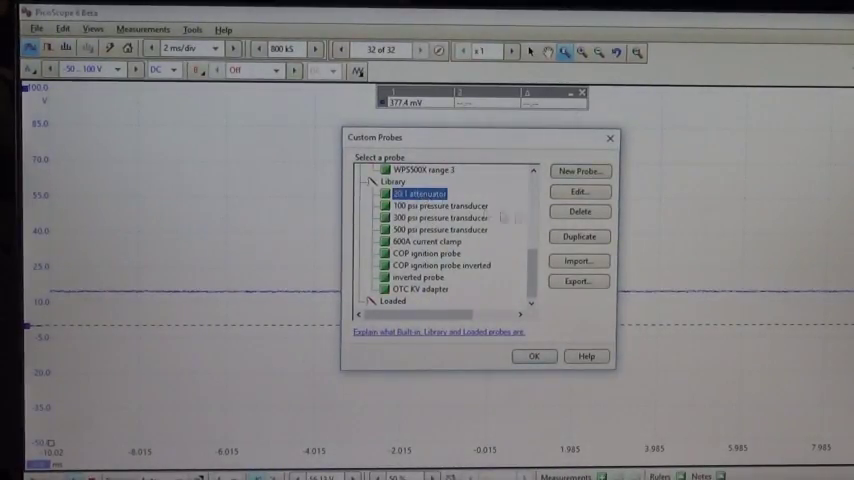
left_click(577, 191)
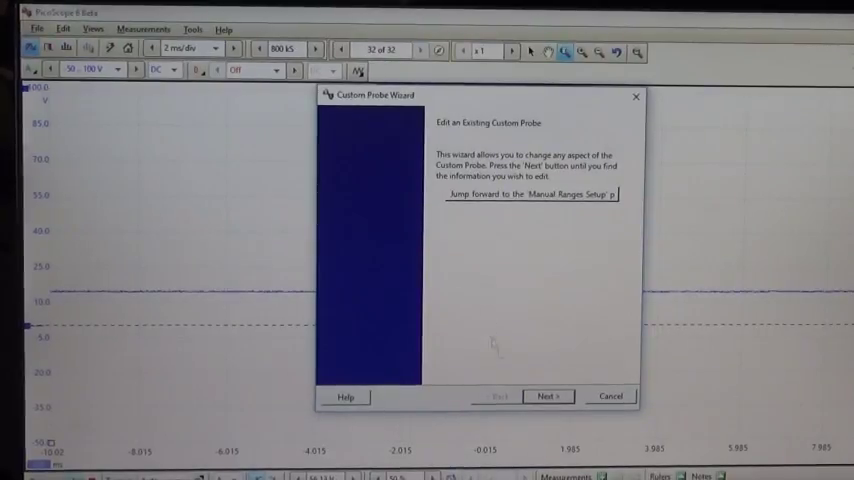
- Confirm volts output, y = 20x + 0 scaling and manual -50 to 400 V ranges
left_click(546, 395)
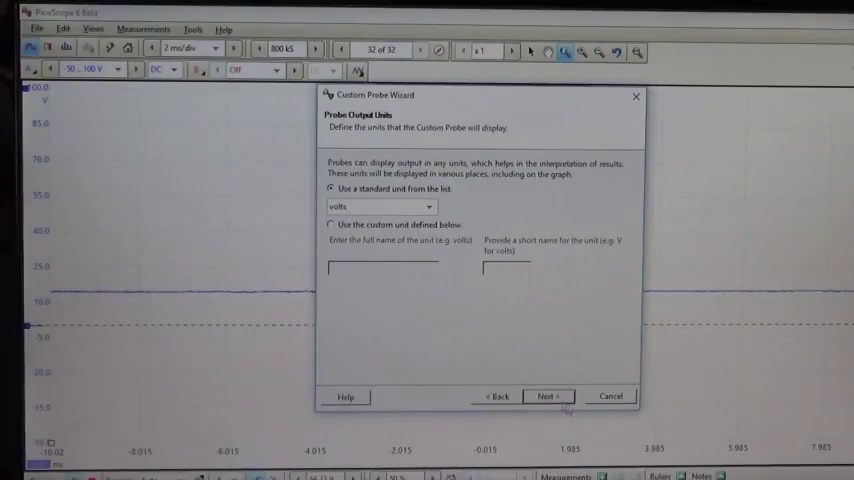
left_click(547, 396)
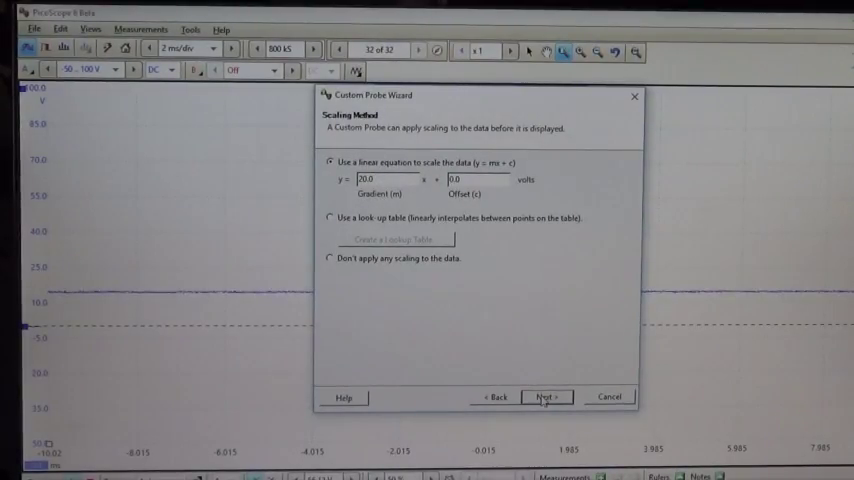
left_click(544, 396)
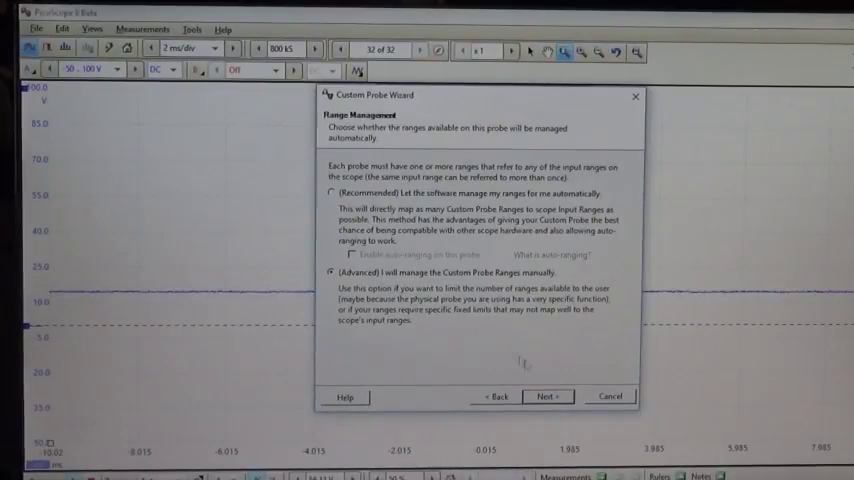
left_click(544, 396)
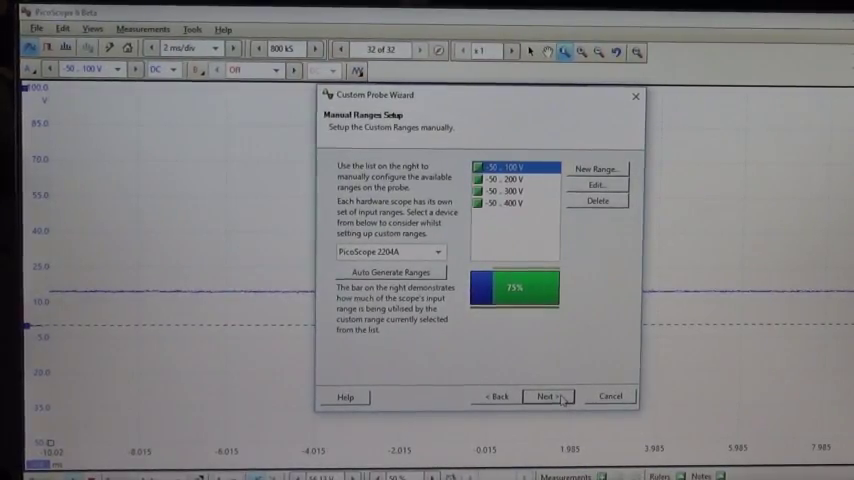
left_click(547, 396)
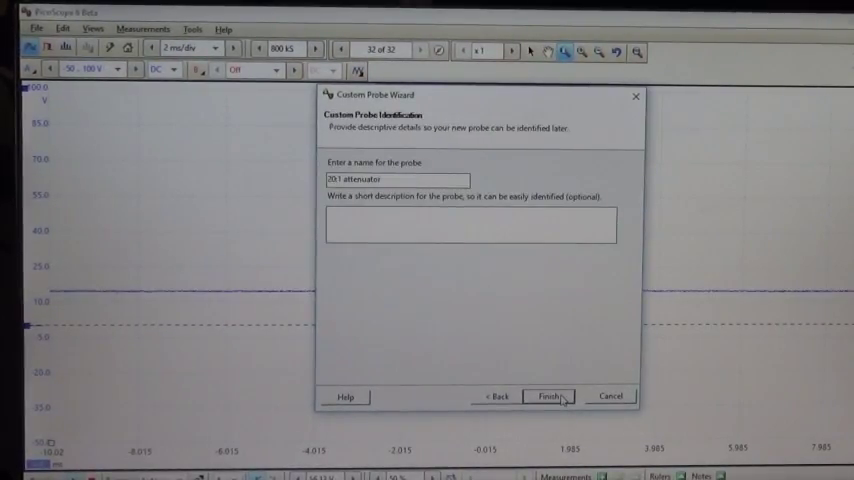
mouse_move(489, 355)
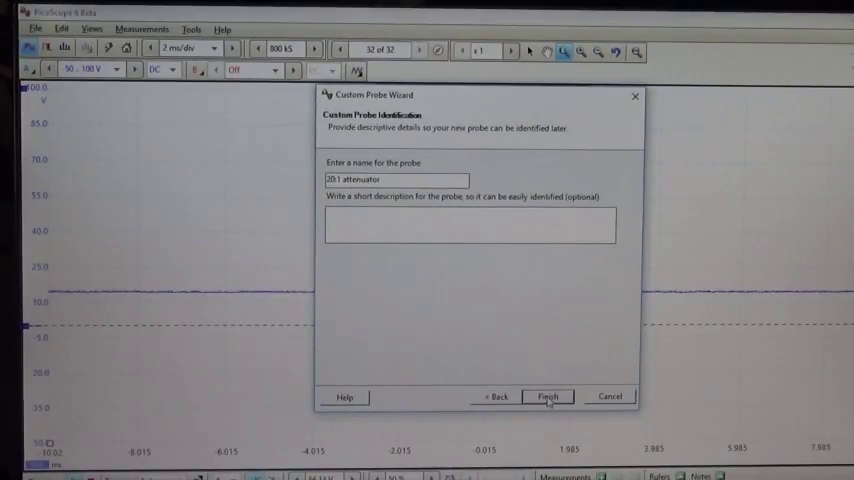
- Finish the 20:1 attenuator edits and set channel A to -50..100 V
left_click(556, 396)
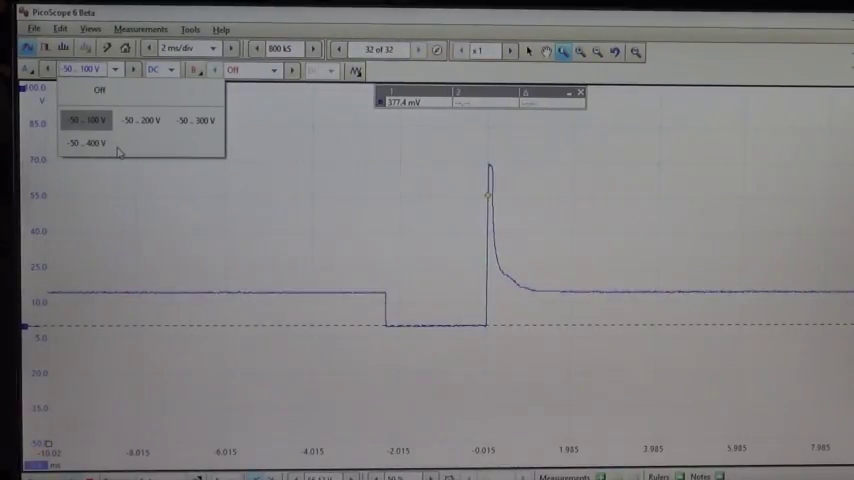
left_click(89, 120)
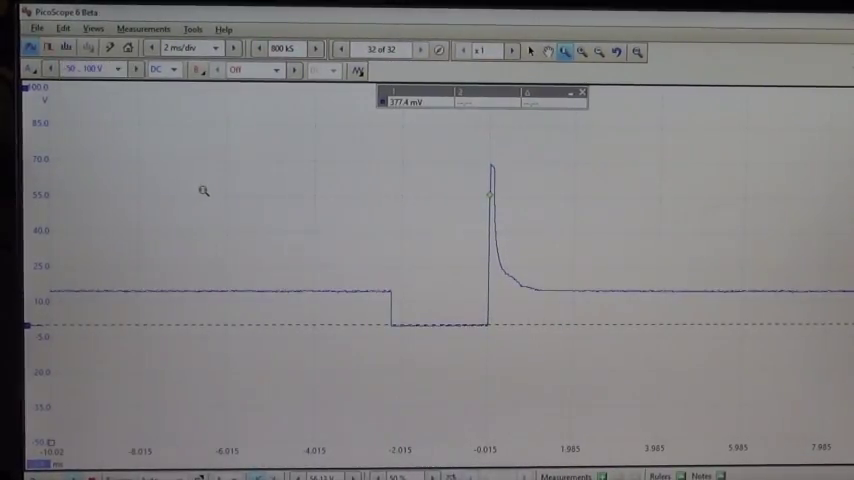
mouse_move(504, 205)
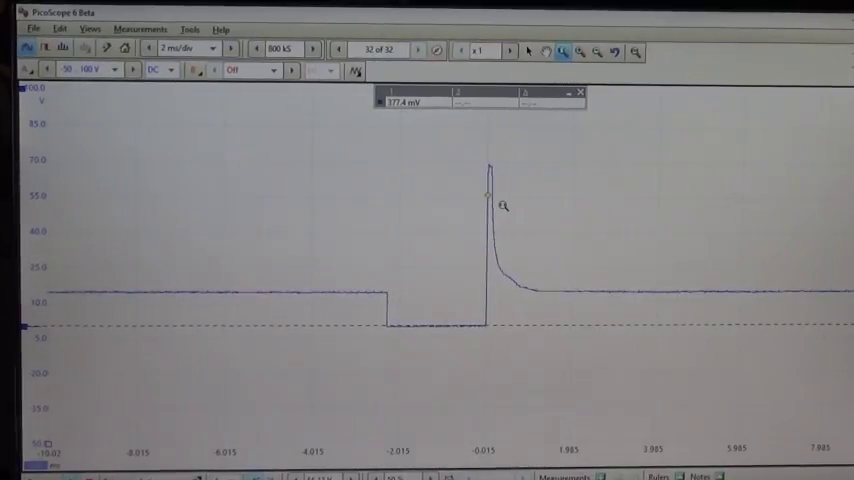